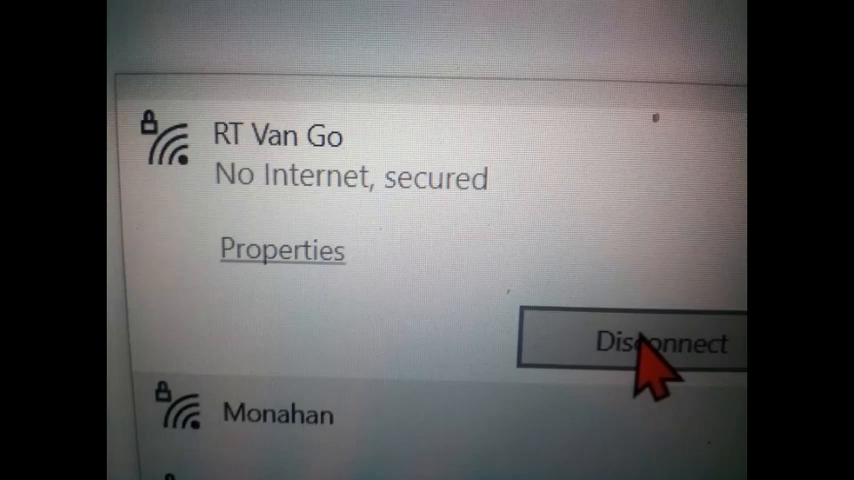
- Disconnect from the RT Van Go Wi-Fi network, then attempt to reconnect to it
{"action": "left_click", "coordinate": [660, 344]}
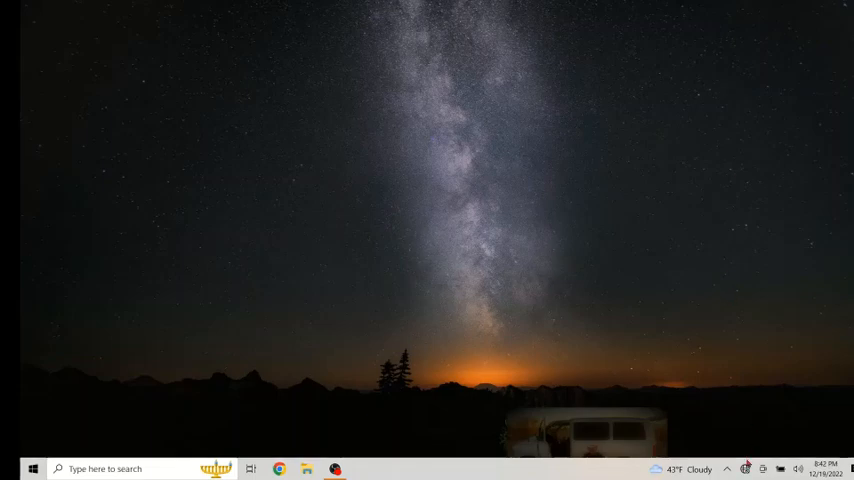
{"action": "left_click", "coordinate": [746, 468]}
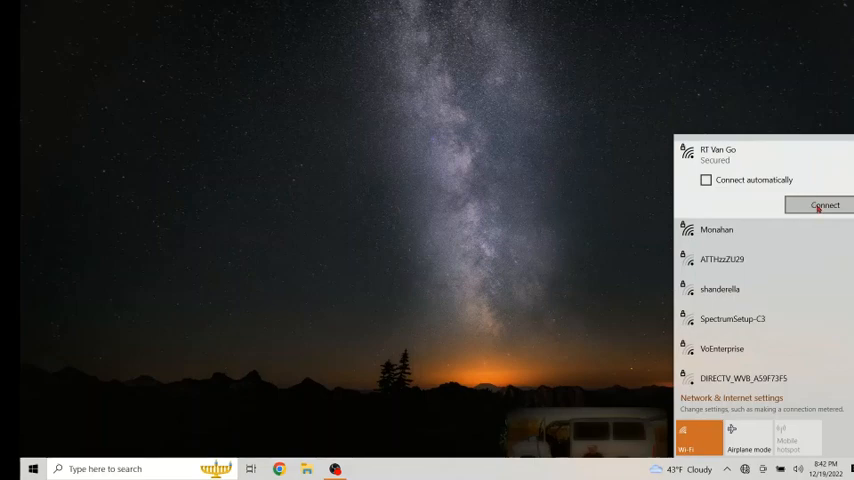
{"action": "left_click", "coordinate": [824, 204]}
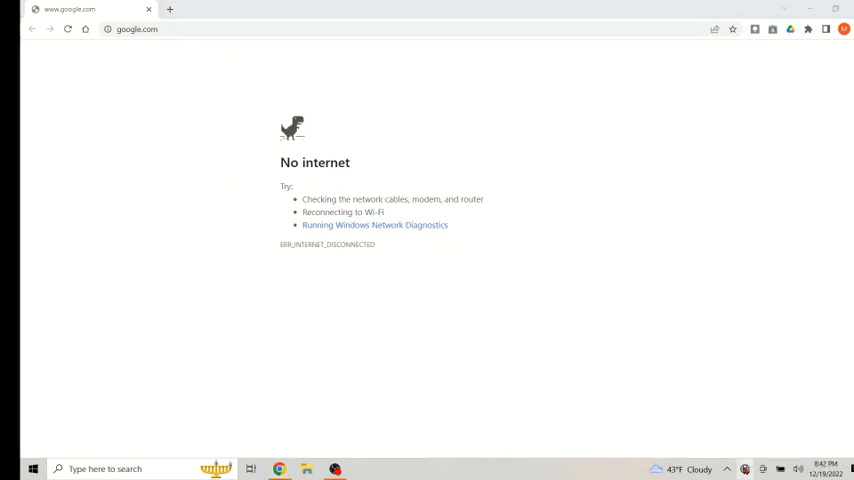
- Reconnect to the RT Van Go Wi-Fi network from the taskbar network flyout
{"action": "left_click", "coordinate": [728, 468]}
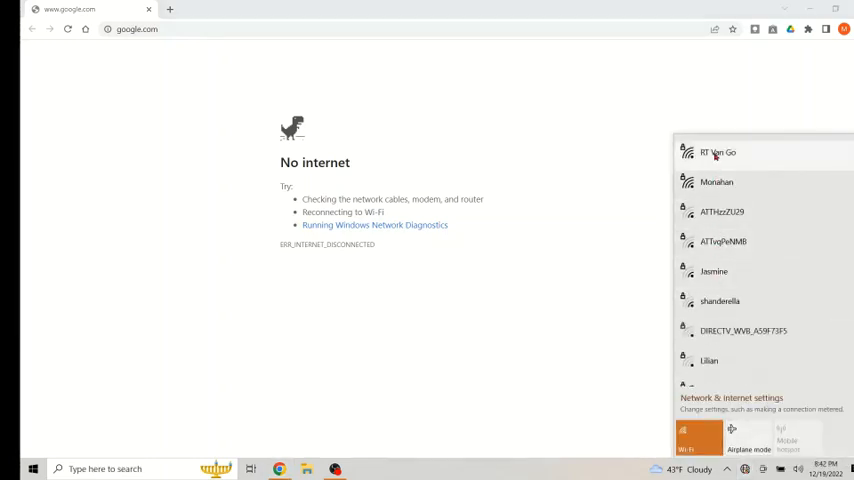
{"action": "left_click", "coordinate": [716, 152]}
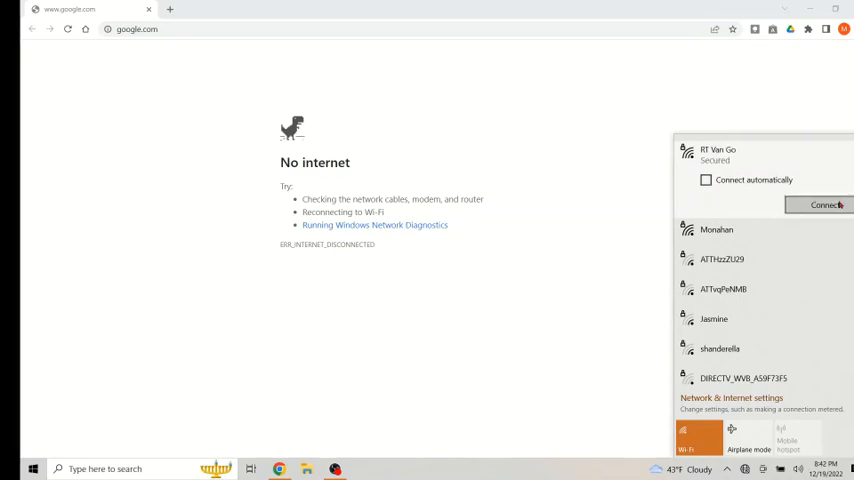
{"action": "left_click", "coordinate": [824, 204]}
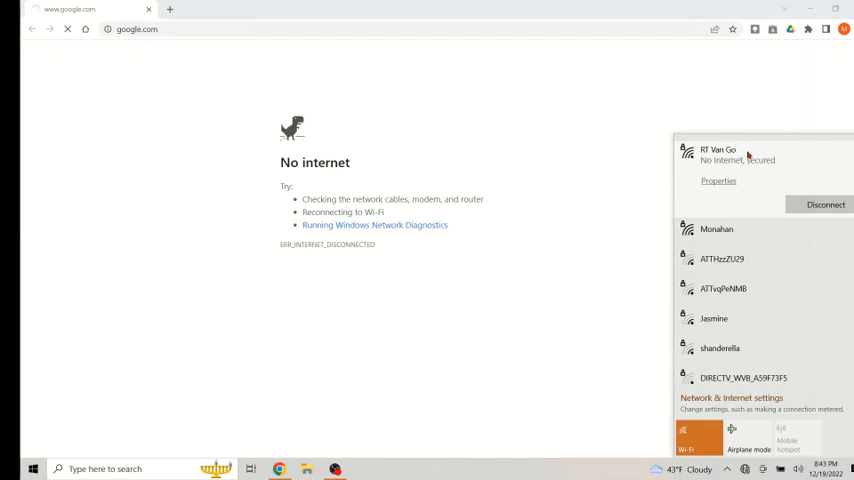
{"action": "mouse_move", "coordinate": [600, 174]}
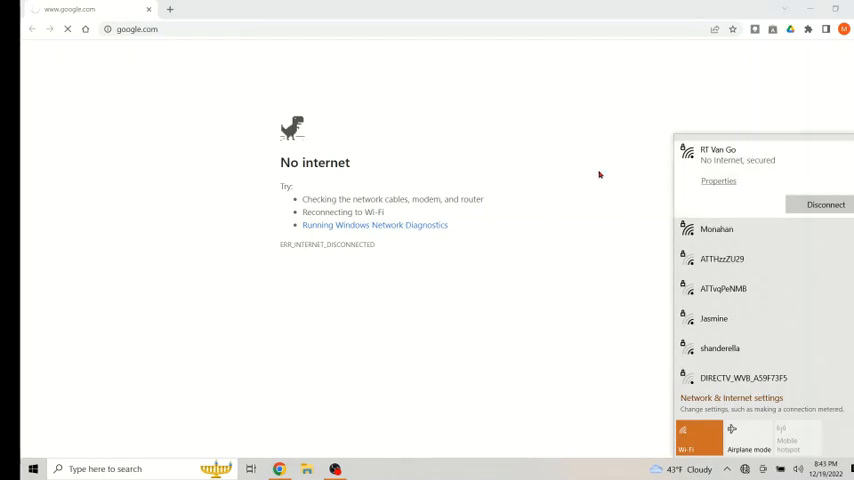
{"action": "mouse_move", "coordinate": [494, 72]}
{"action": "type", "text": "192.168.0.1"}
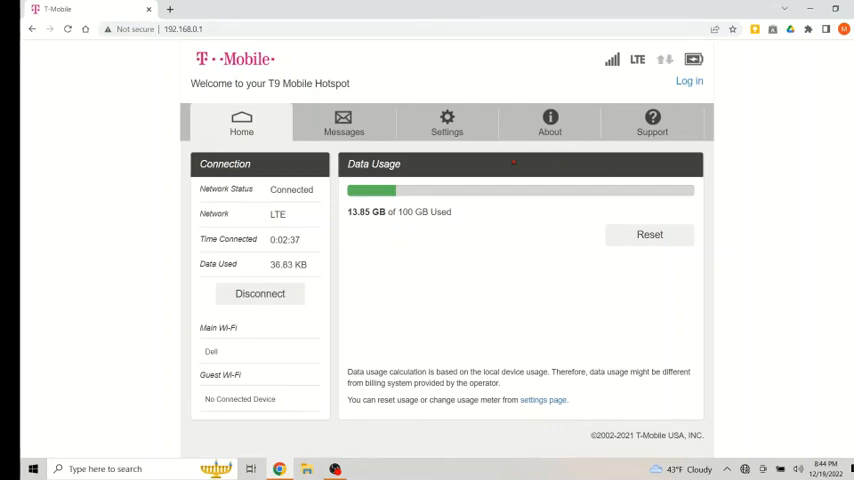
{"action": "mouse_move", "coordinate": [412, 304]}
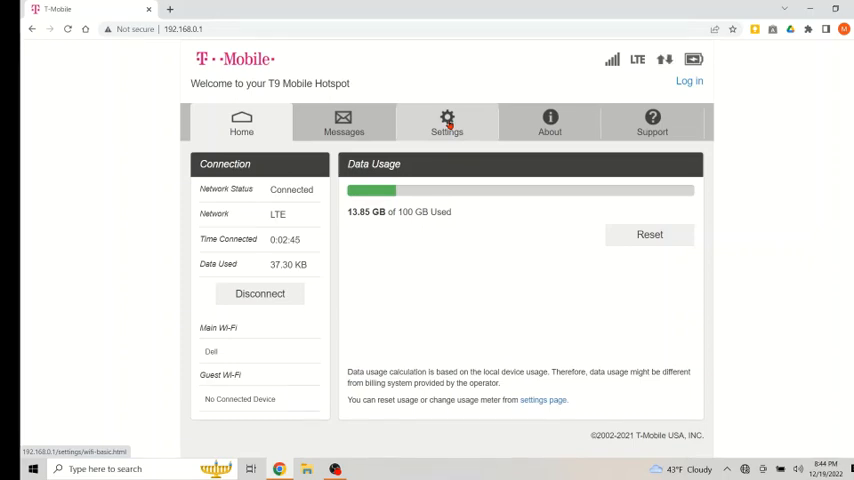
- Go to the Settings section of the hotspot admin page at 192.168.0.1
{"action": "left_click", "coordinate": [446, 122]}
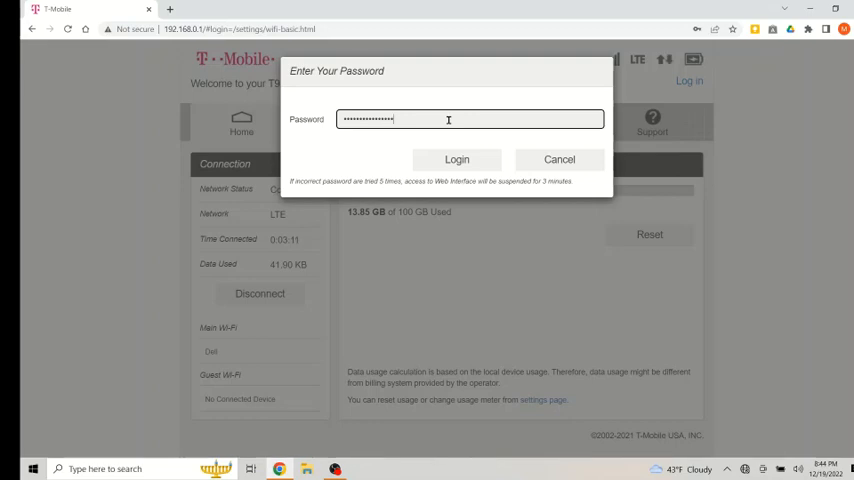
- Log in to the hotspot admin and navigate to Mobile Network > APN settings
{"action": "left_click", "coordinate": [458, 160]}
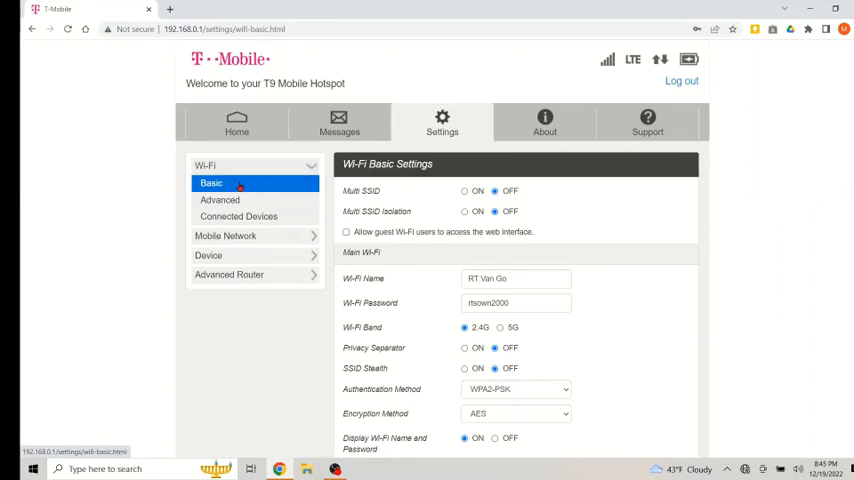
{"action": "left_click", "coordinate": [224, 236]}
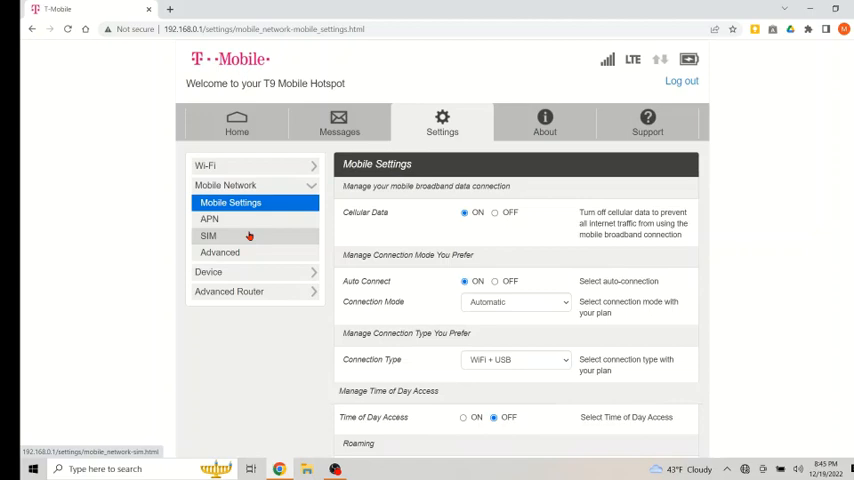
{"action": "left_click", "coordinate": [208, 220]}
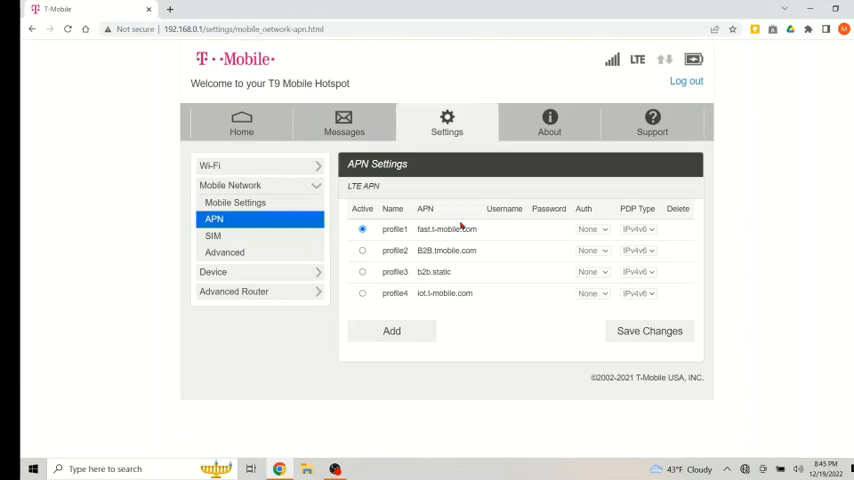
{"action": "mouse_move", "coordinate": [558, 232]}
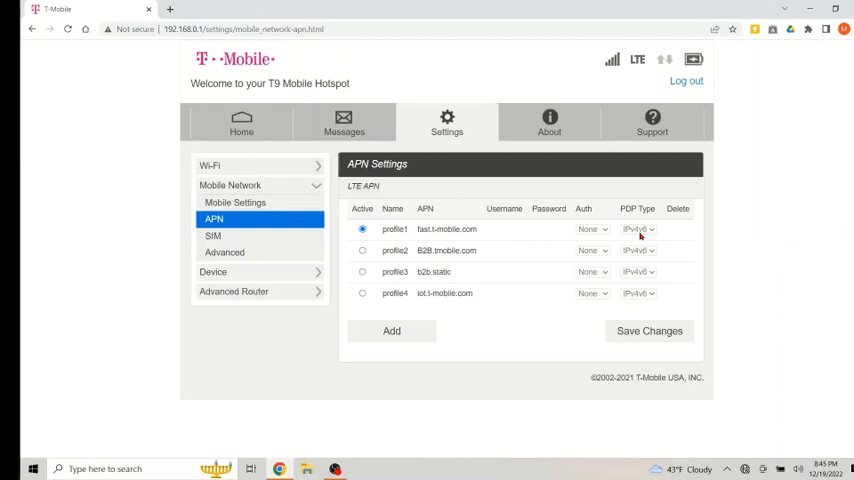
{"action": "mouse_move", "coordinate": [626, 238]}
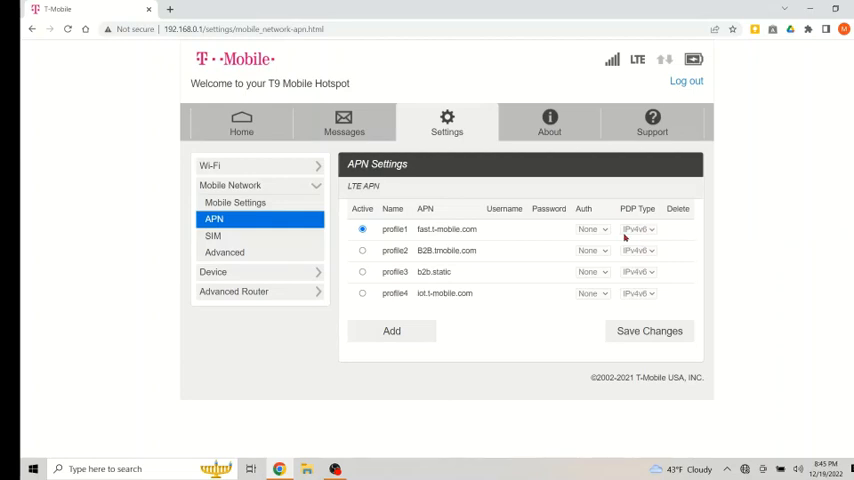
{"action": "mouse_move", "coordinate": [640, 236]}
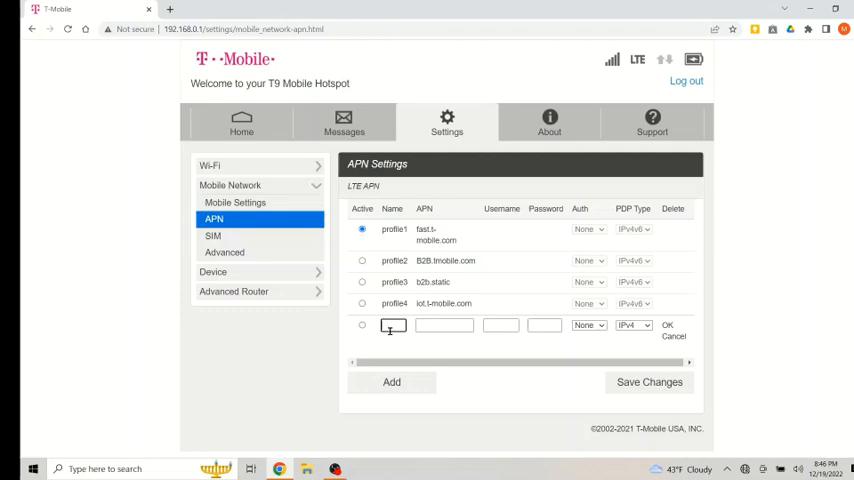
- Name the new APN profile and set its APN to fast.t-mobile.com
{"action": "type", "text": "profile"}
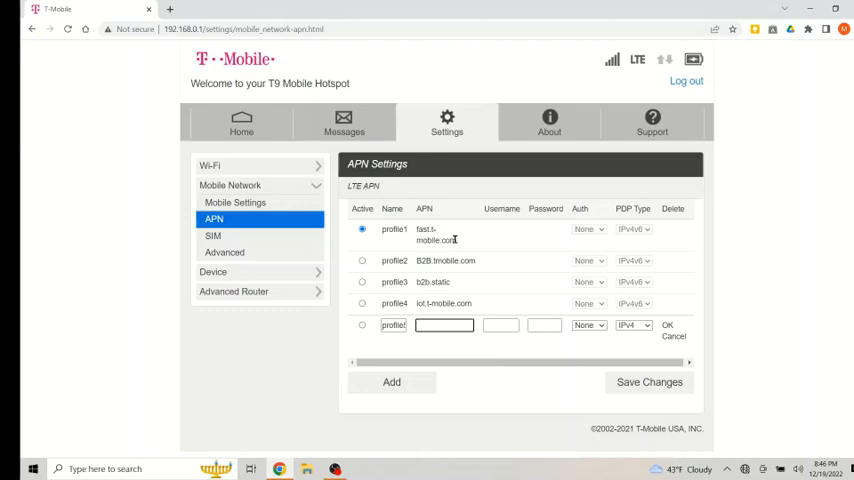
{"action": "double_click", "coordinate": [436, 240]}
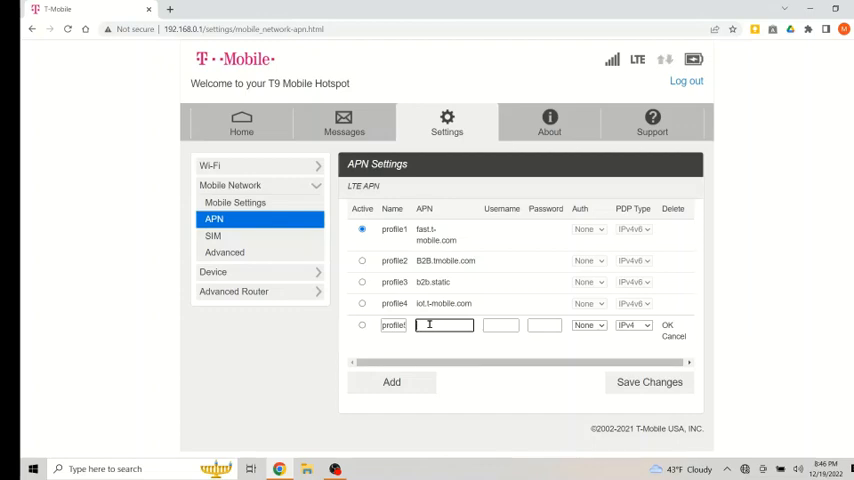
{"action": "type", "text": "fast.t-mobile.com"}
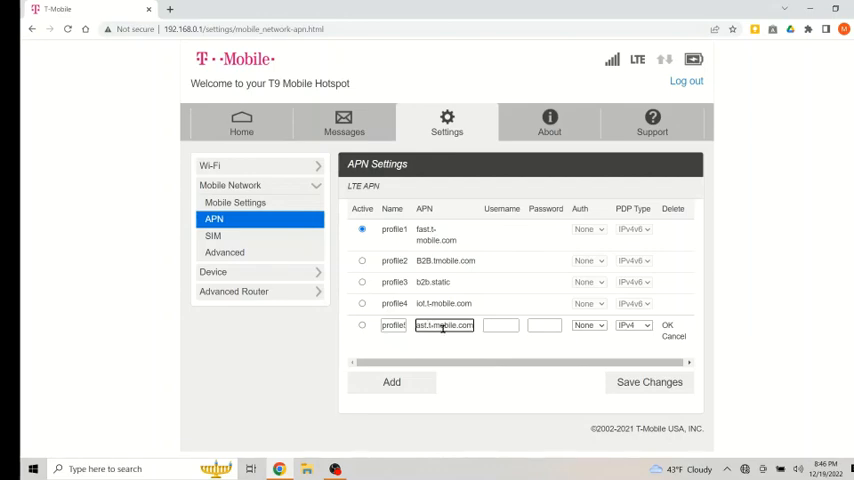
{"action": "left_click", "coordinate": [500, 324]}
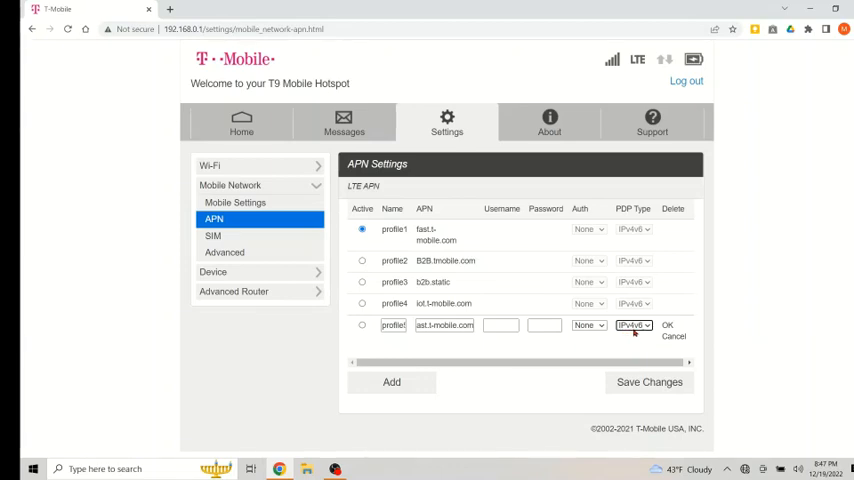
{"action": "mouse_move", "coordinate": [640, 332]}
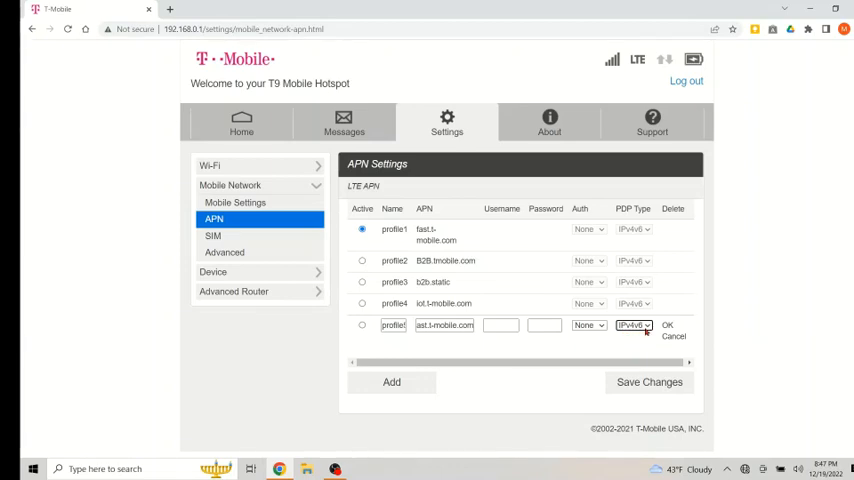
- Set profile5's PDP type to IPv4 and confirm the new row
{"action": "left_click", "coordinate": [634, 324]}
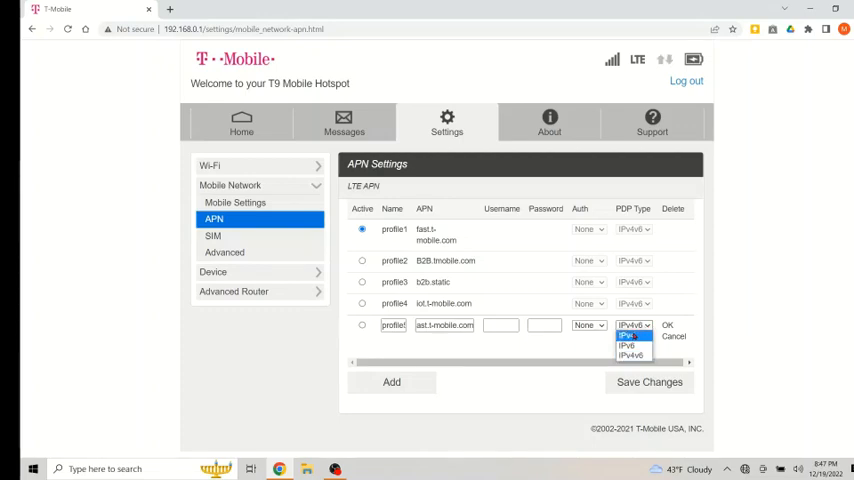
{"action": "left_click", "coordinate": [626, 344]}
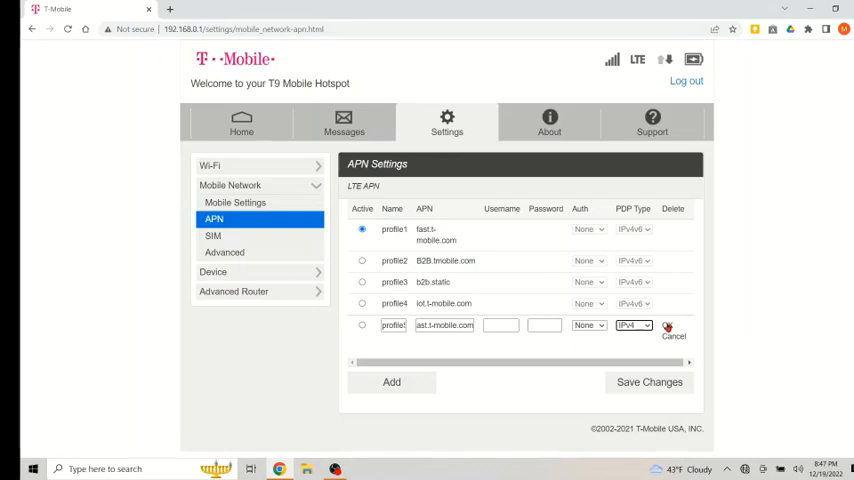
{"action": "left_click", "coordinate": [668, 324]}
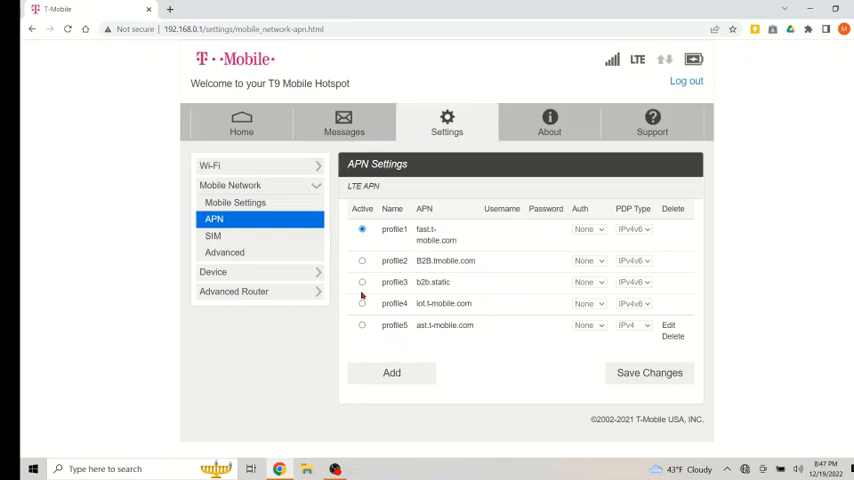
- Make profile5 the active APN, save changes and acknowledge the reboot notice
{"action": "left_click", "coordinate": [362, 316]}
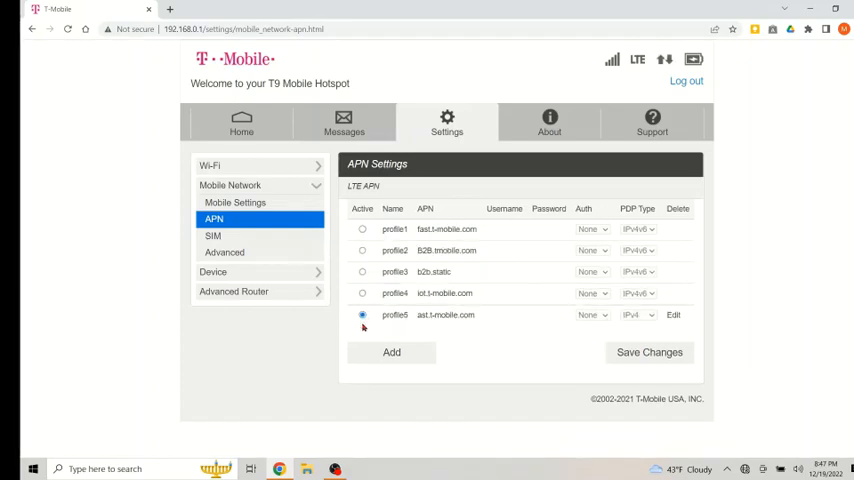
{"action": "mouse_move", "coordinate": [572, 356]}
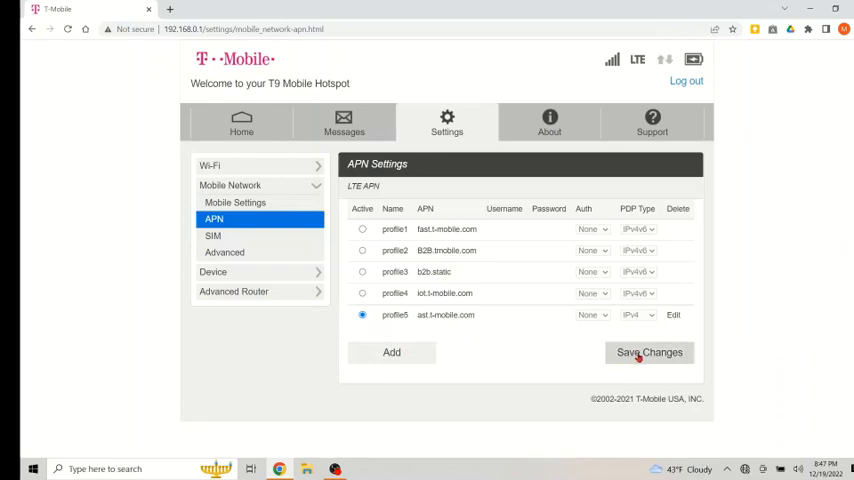
{"action": "left_click", "coordinate": [648, 352]}
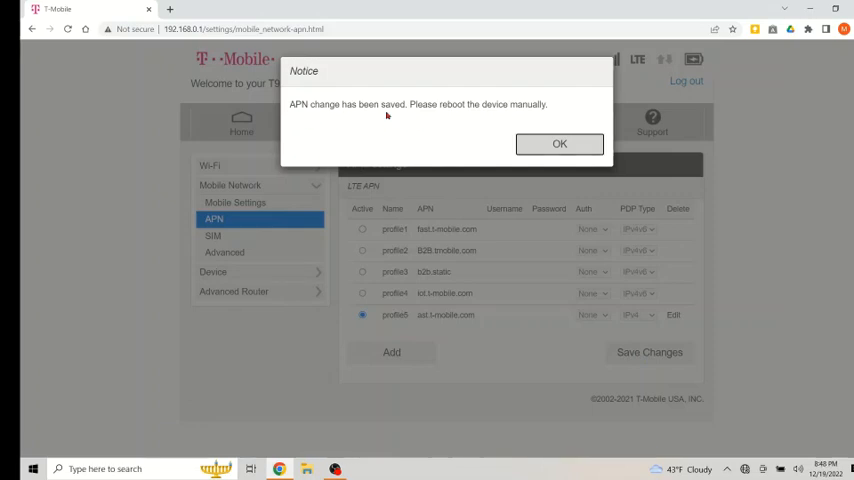
{"action": "mouse_move", "coordinate": [476, 116]}
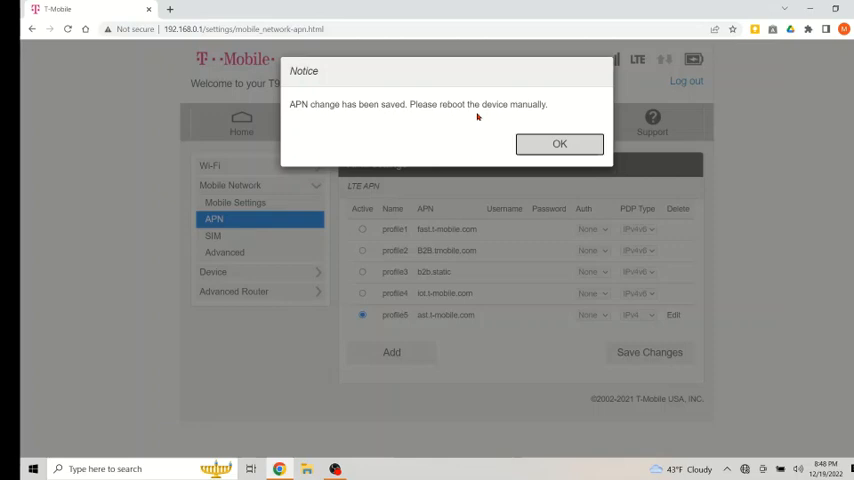
{"action": "mouse_move", "coordinate": [556, 128]}
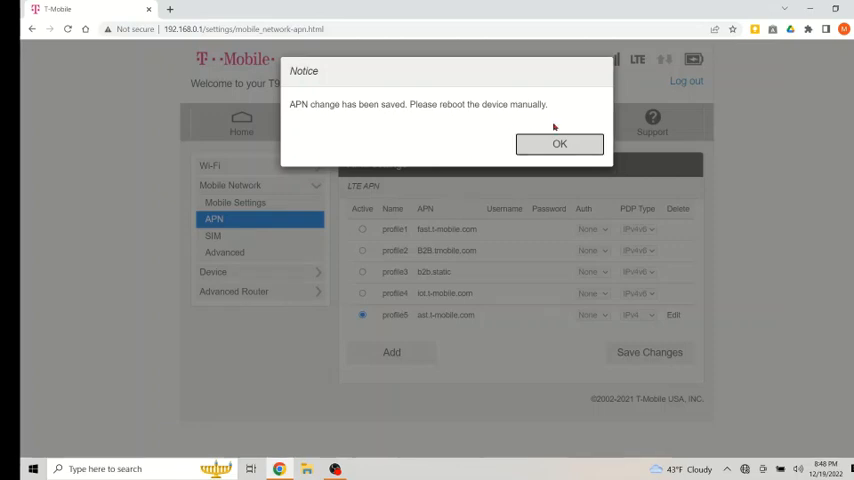
{"action": "mouse_move", "coordinate": [556, 132]}
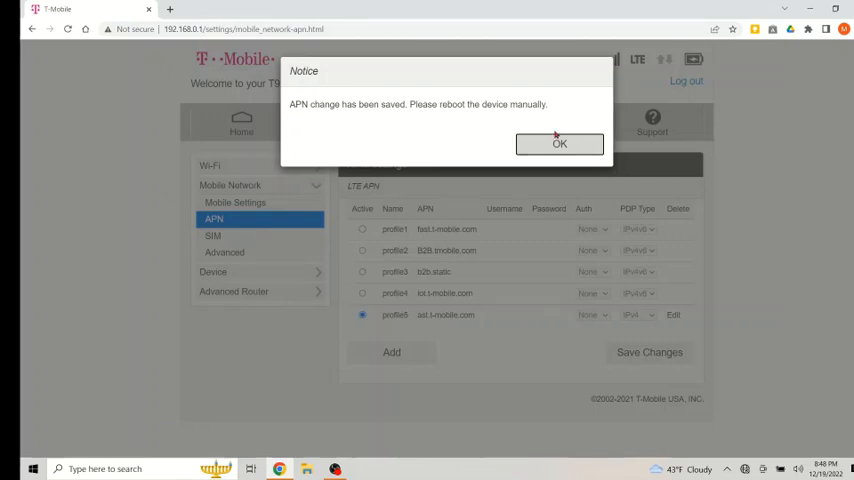
{"action": "left_click", "coordinate": [560, 144]}
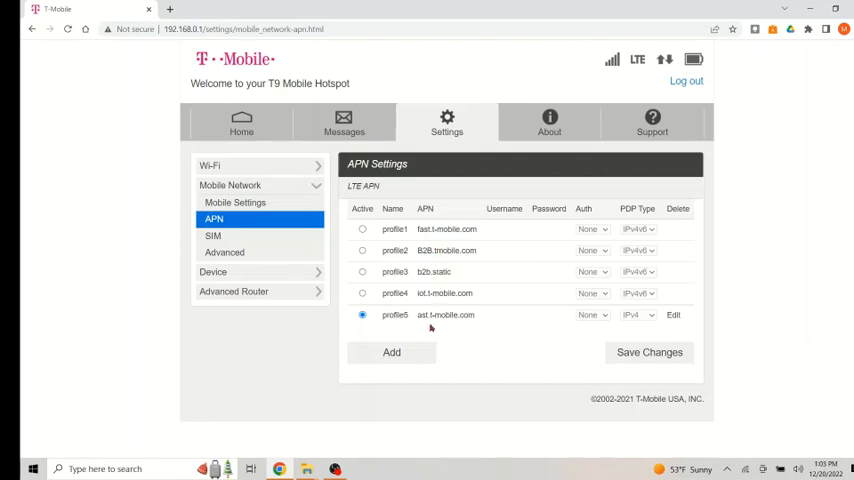
{"action": "mouse_move", "coordinate": [588, 316]}
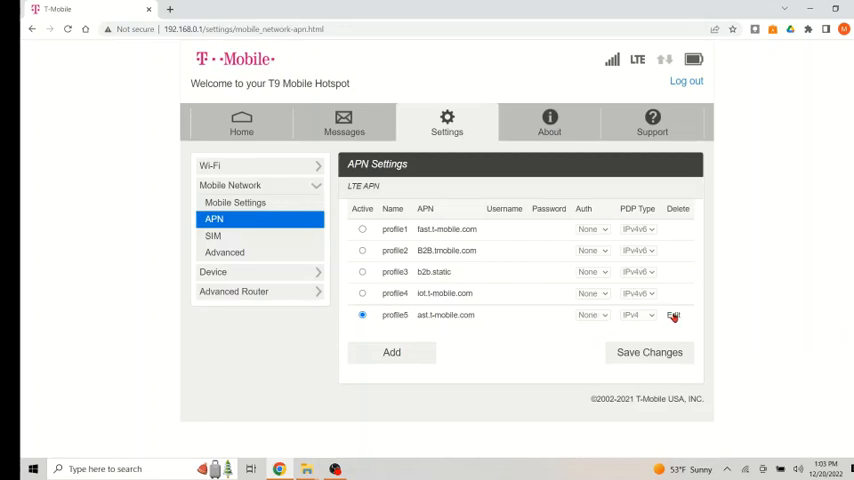
- Re-confirm profile5 via Edit, save changes again and acknowledge the reboot notice
{"action": "left_click", "coordinate": [672, 316]}
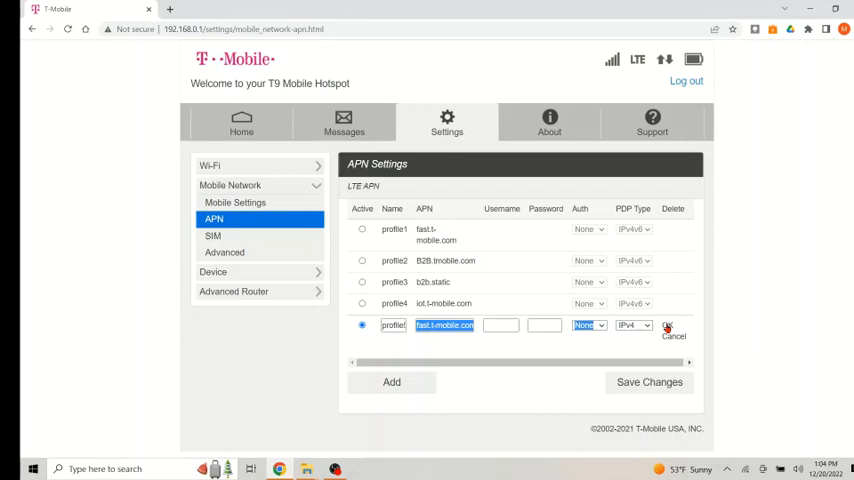
{"action": "left_click", "coordinate": [668, 324]}
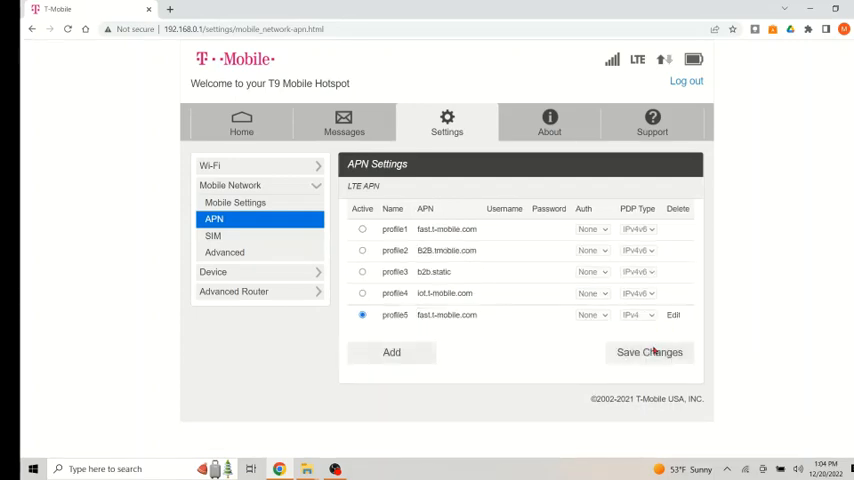
{"action": "left_click", "coordinate": [648, 352]}
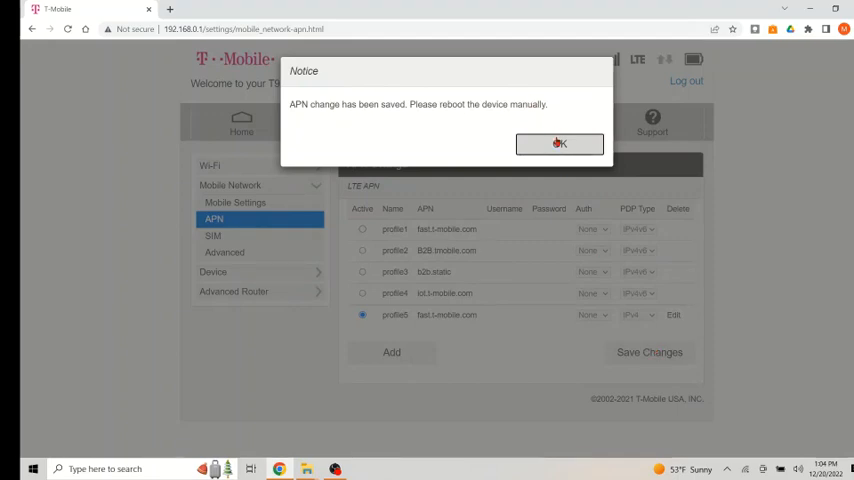
{"action": "left_click", "coordinate": [560, 144]}
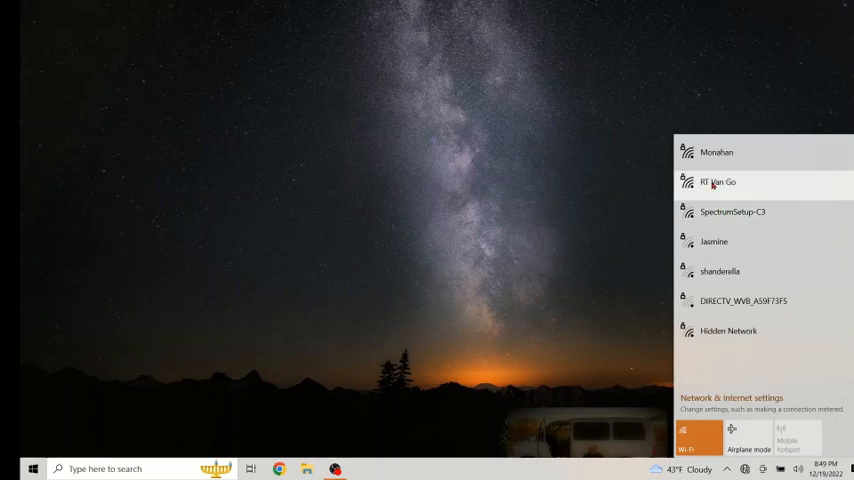
- Connect to the RT Van Go Wi-Fi network from the Windows flyout
{"action": "left_click", "coordinate": [718, 182]}
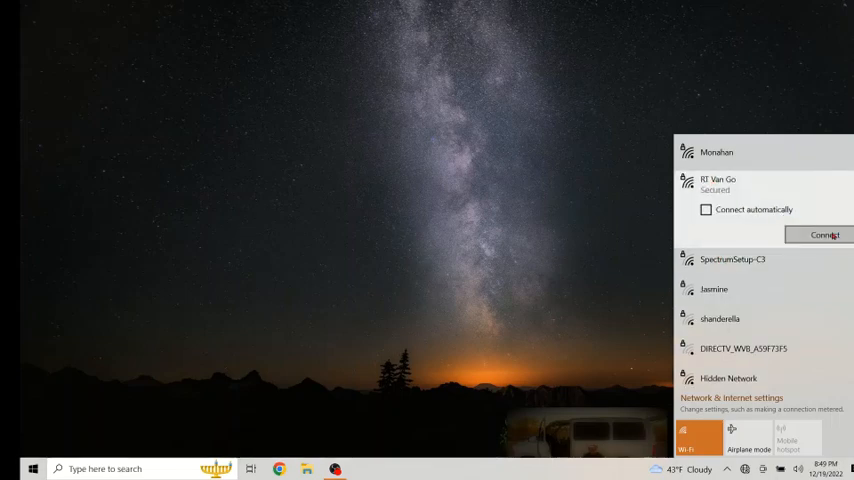
{"action": "left_click", "coordinate": [820, 234]}
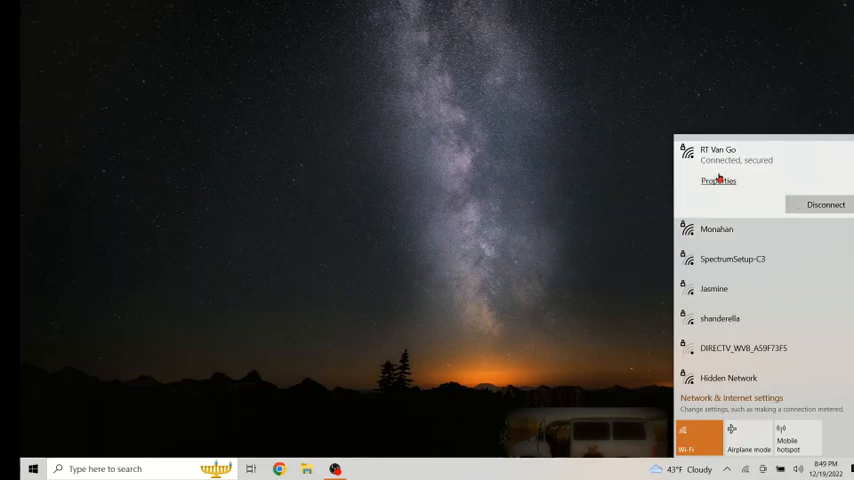
{"action": "mouse_move", "coordinate": [512, 264]}
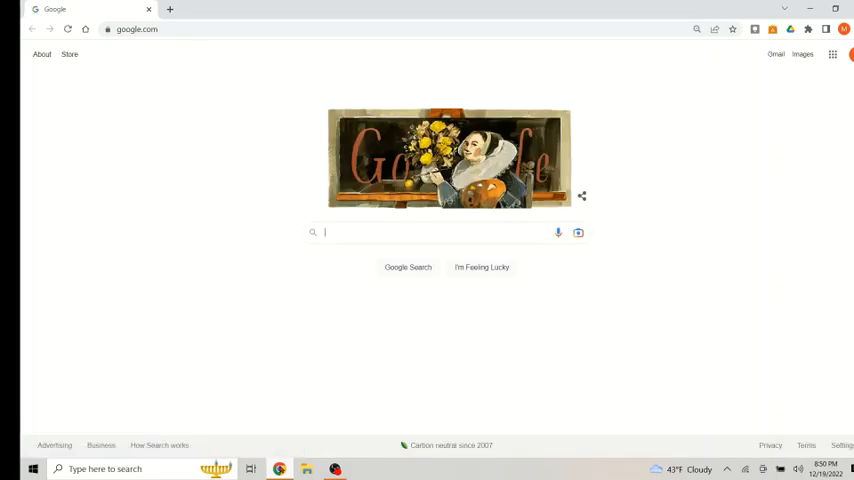
- Select the google.com address in Chrome to verify the internet connection works
{"action": "left_click", "coordinate": [264, 28]}
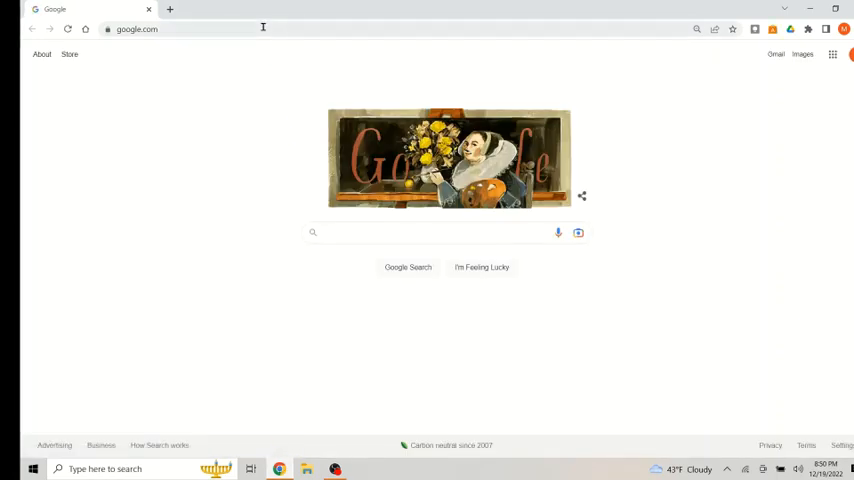
{"action": "left_click", "coordinate": [264, 28]}
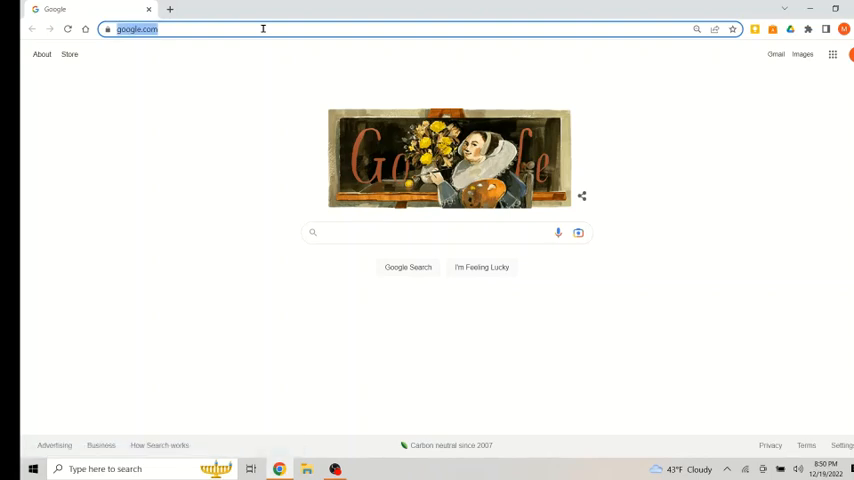